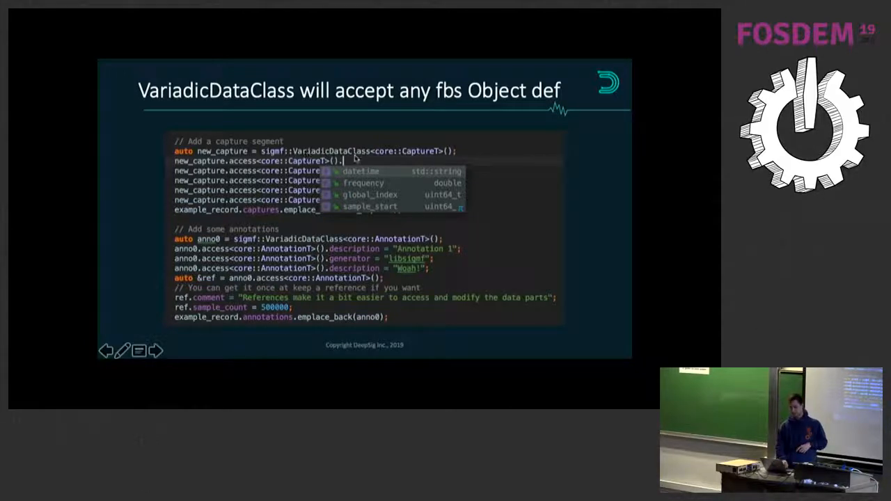
pyautogui.moveTo(429, 156)
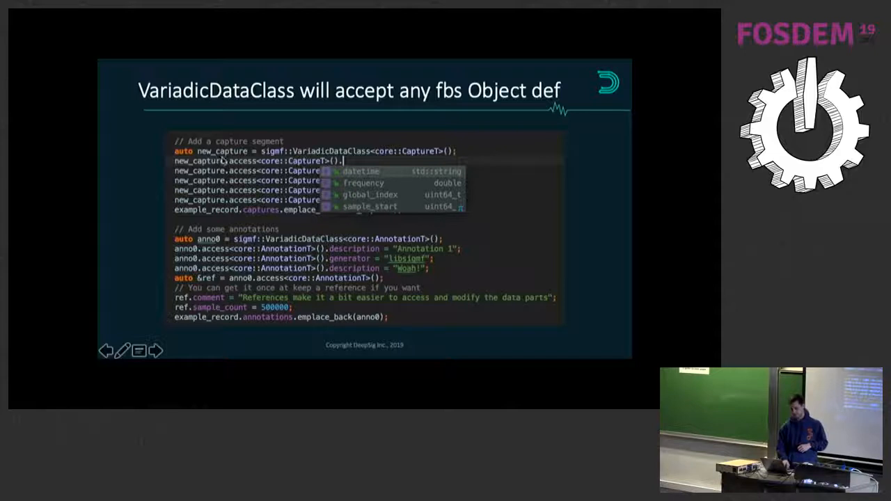
pyautogui.moveTo(416, 159)
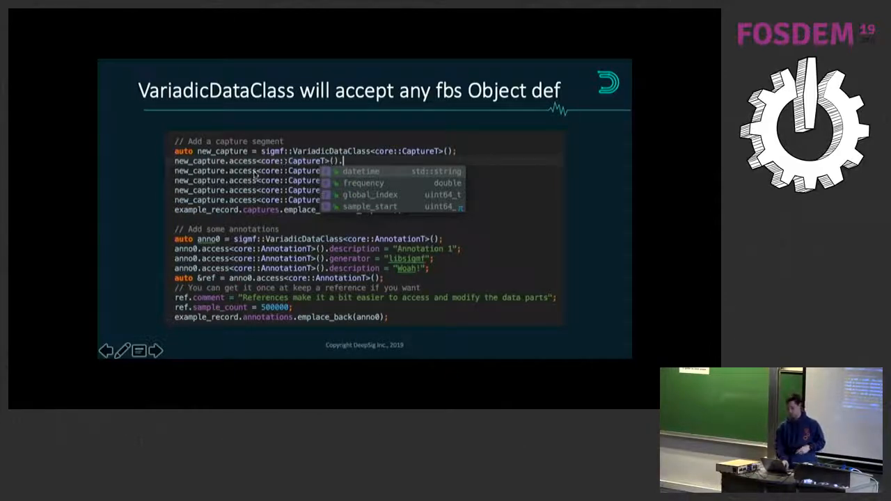
pyautogui.moveTo(387, 174)
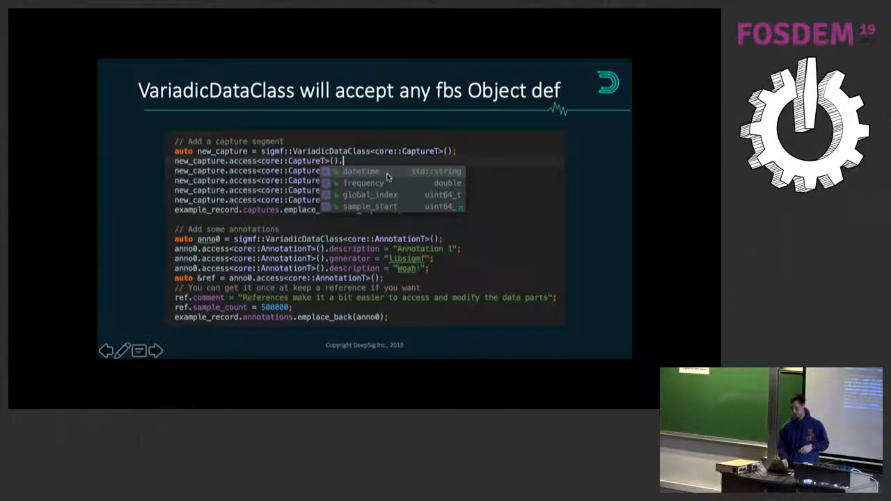
pyautogui.moveTo(399, 178)
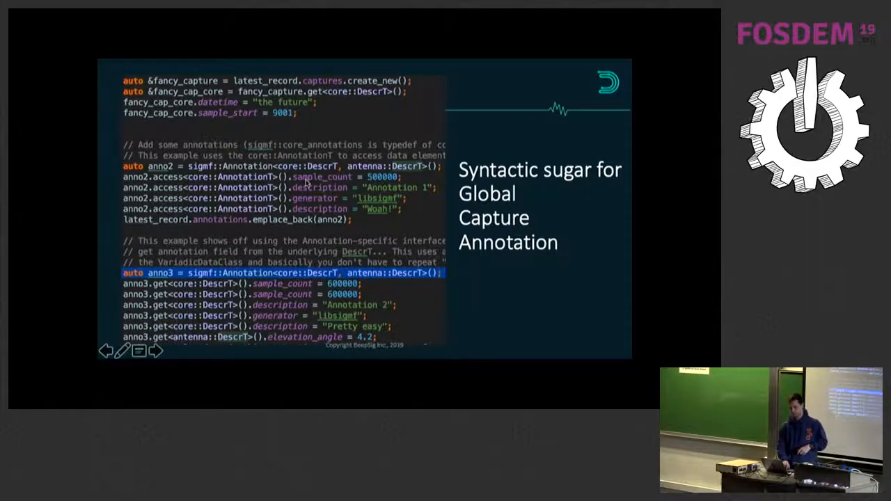
pyautogui.moveTo(179, 291)
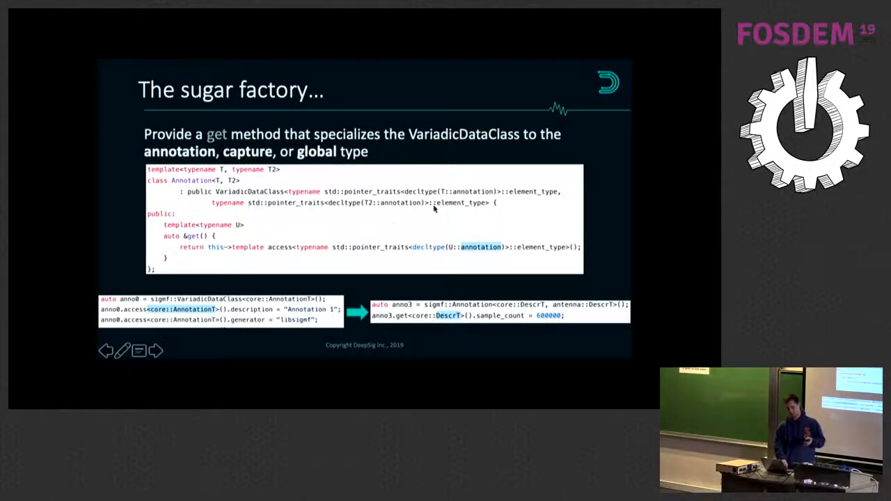
pyautogui.moveTo(473, 251)
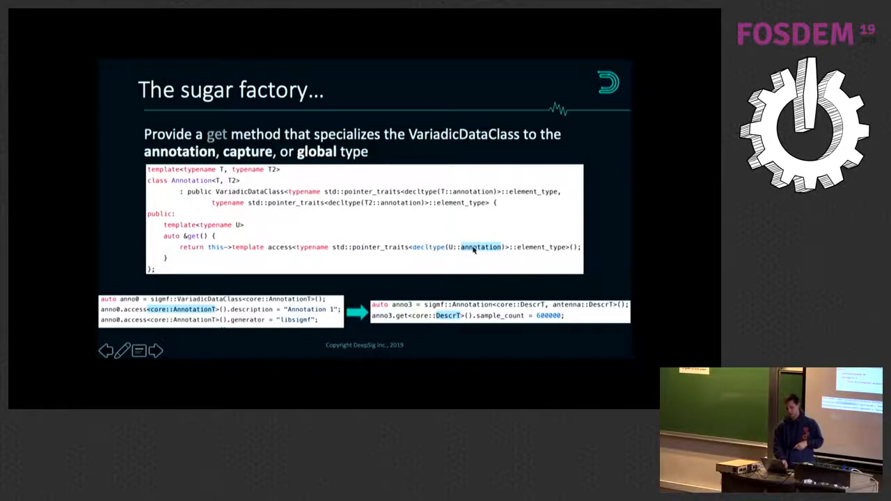
pyautogui.moveTo(471, 253)
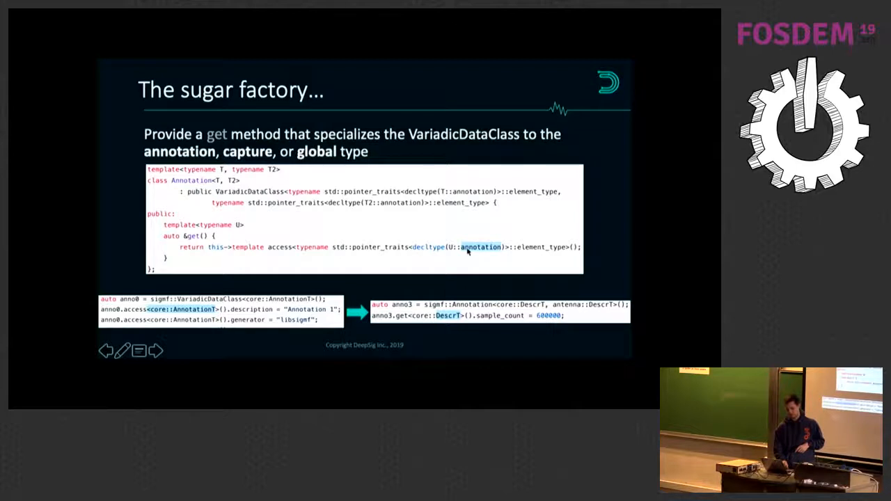
pyautogui.moveTo(292, 257)
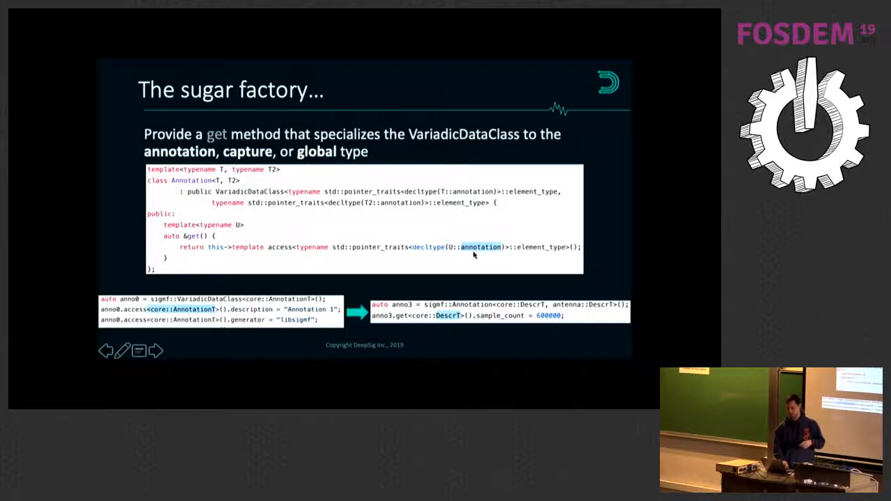
pyautogui.moveTo(202, 207)
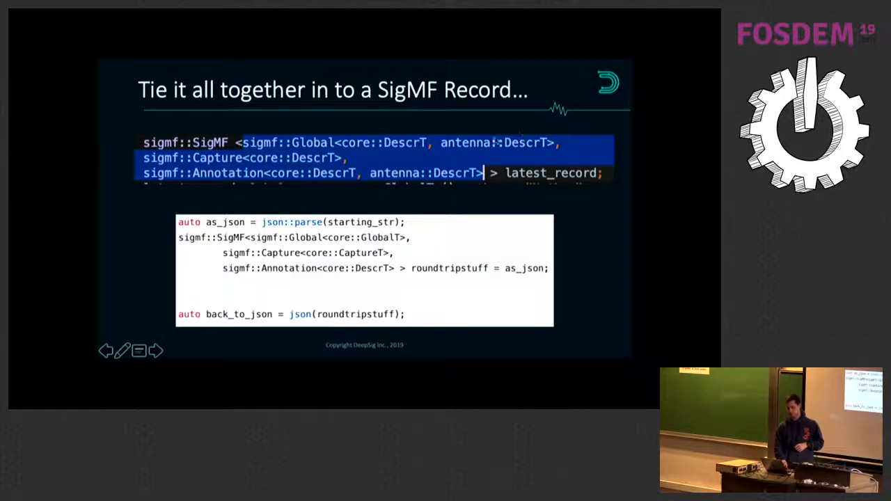
pyautogui.moveTo(315, 182)
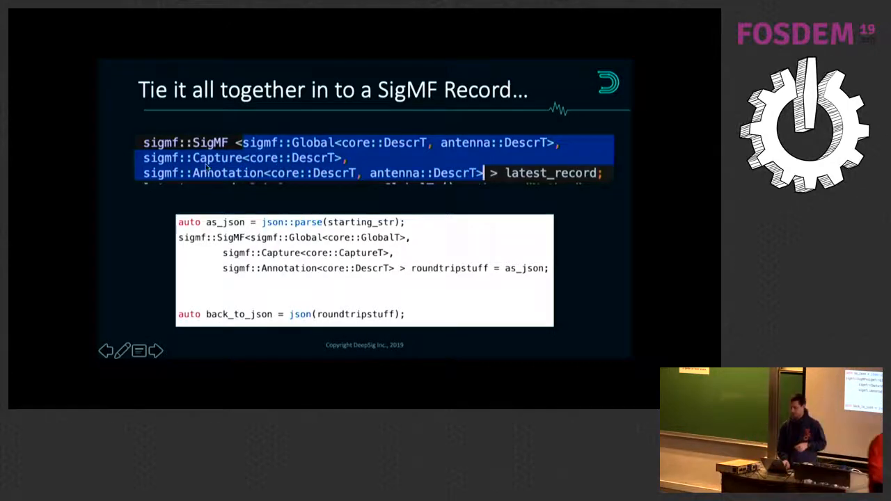
pyautogui.moveTo(343, 185)
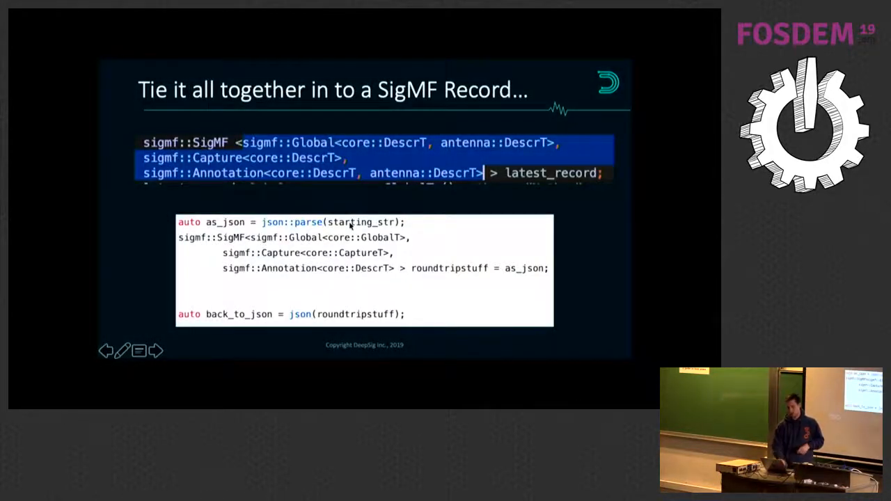
pyautogui.moveTo(291, 222)
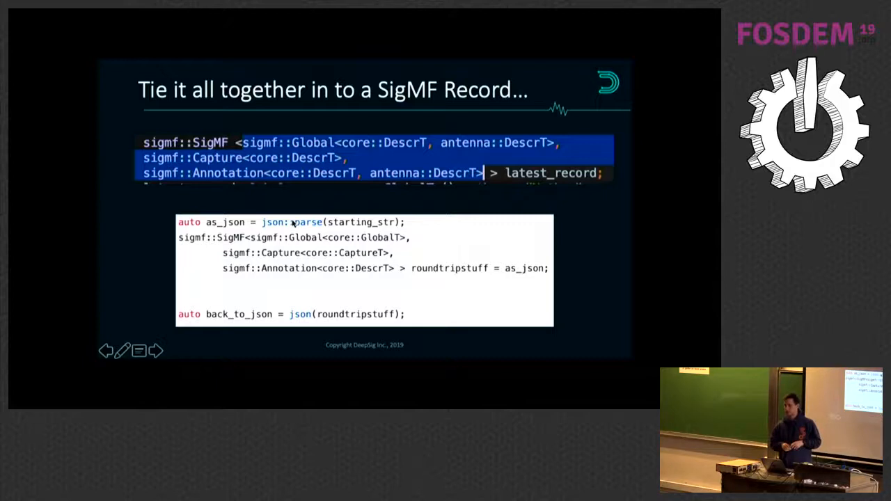
pyautogui.moveTo(258, 237)
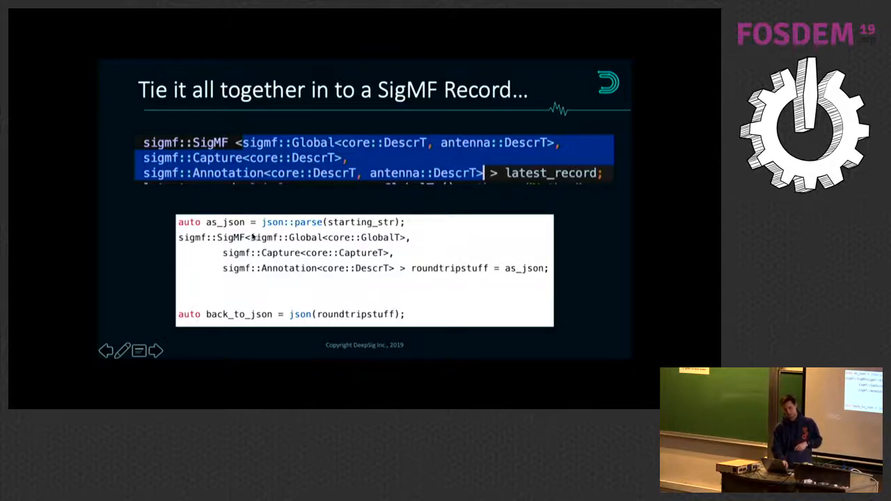
pyautogui.moveTo(439, 277)
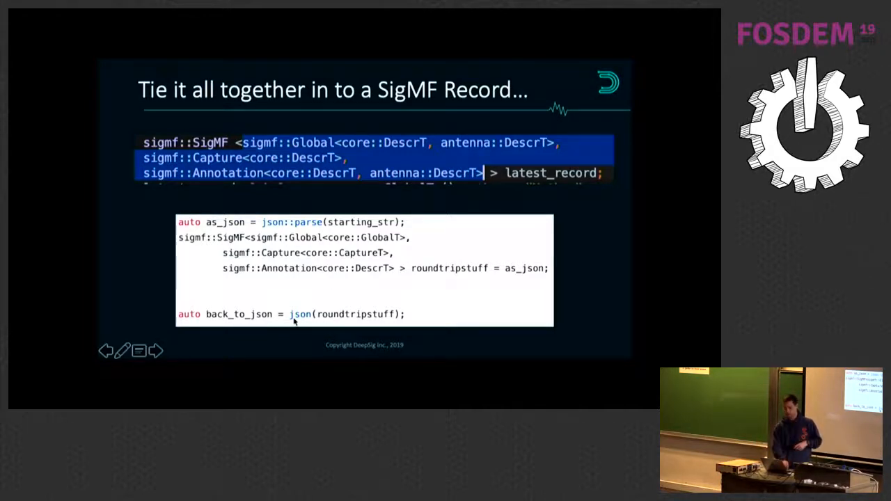
pyautogui.moveTo(341, 332)
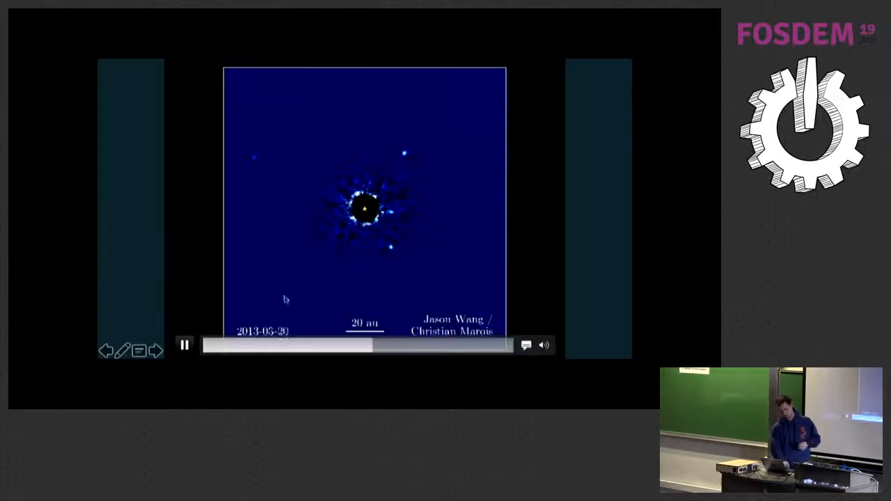
# Pause, replay and skip the planet-orbit time-lapse so it rests on the 2016-07-21 frame
pyautogui.click(184, 345)
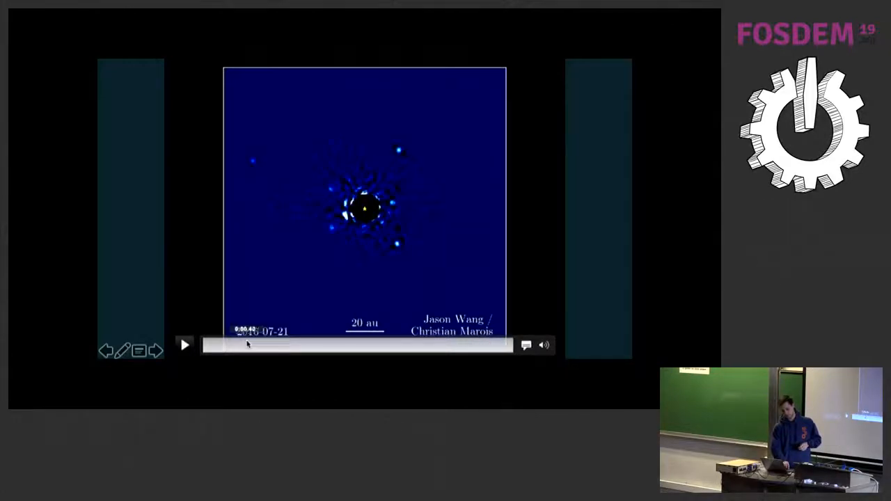
pyautogui.click(184, 346)
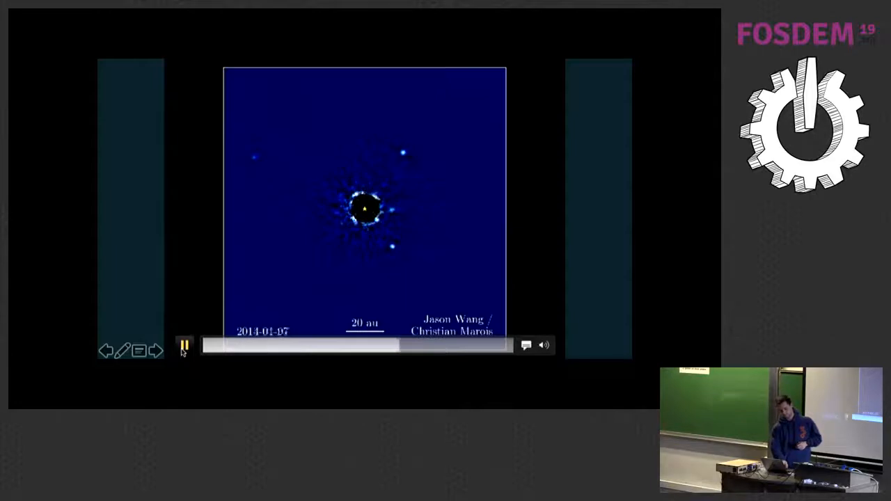
pyautogui.click(183, 345)
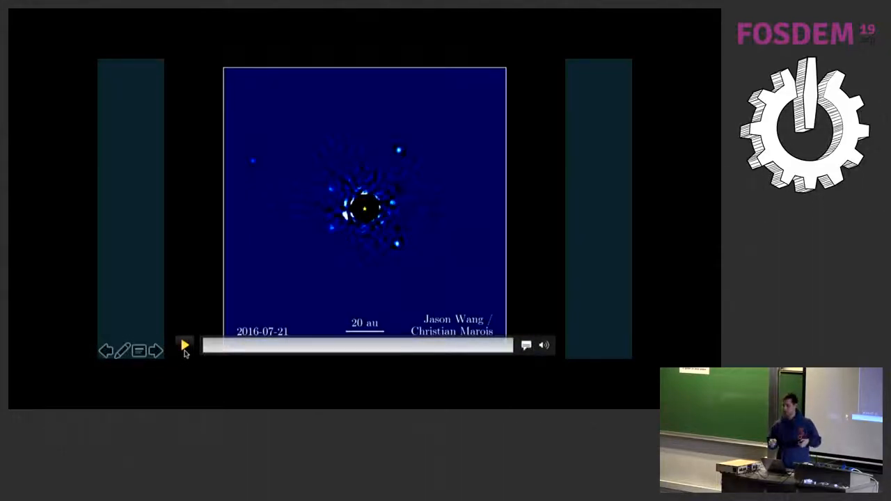
pyautogui.click(184, 345)
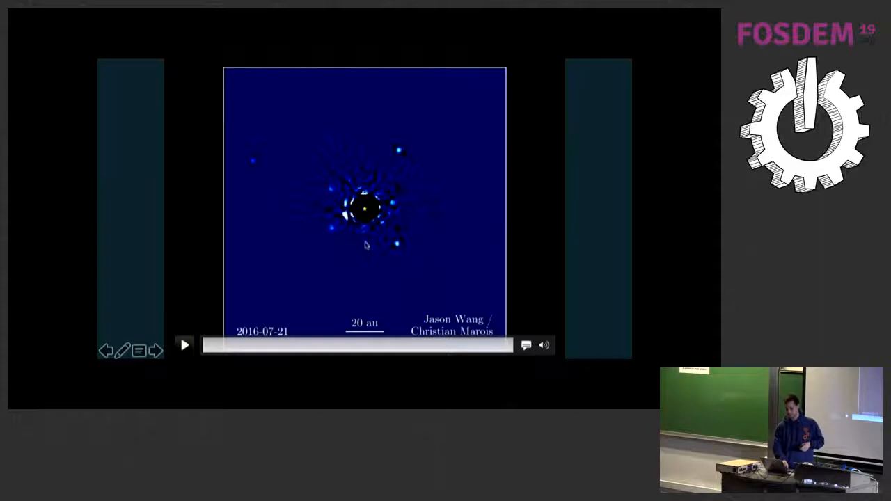
pyautogui.click(184, 346)
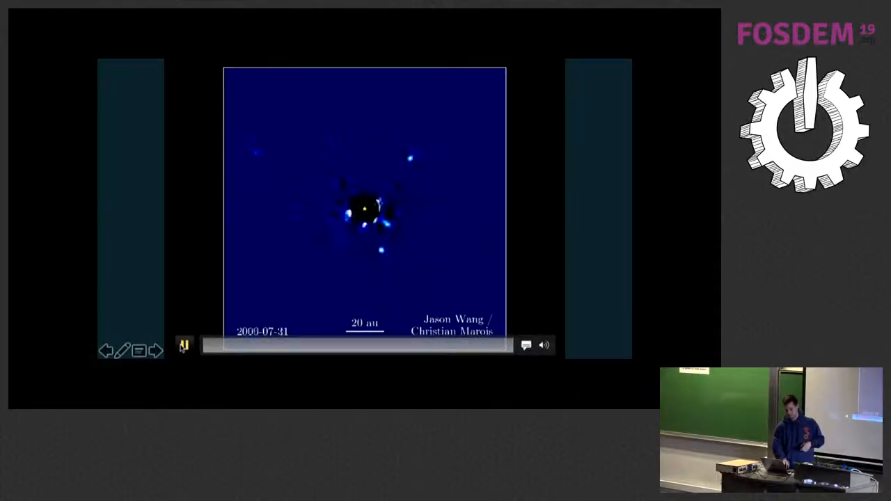
pyautogui.click(184, 345)
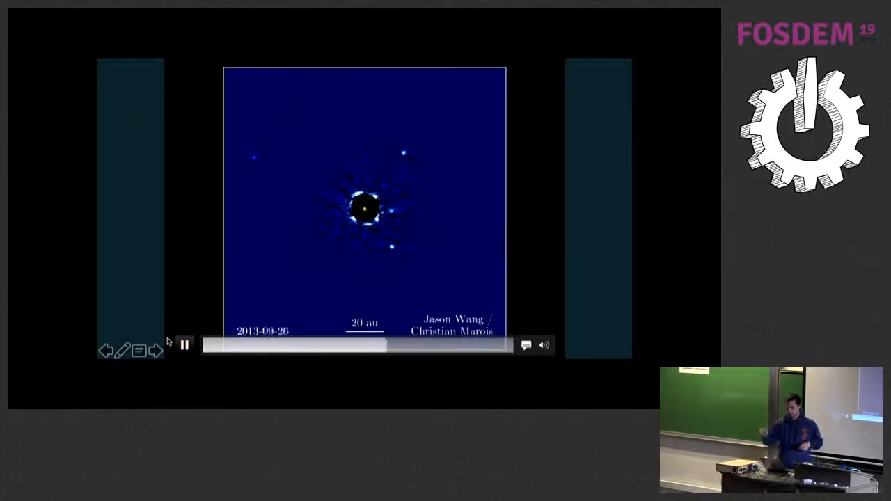
pyautogui.click(184, 346)
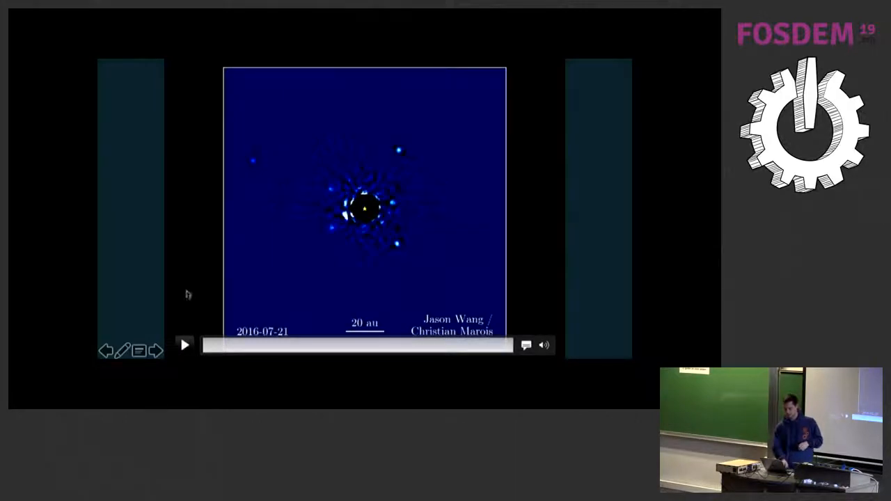
pyautogui.click(183, 345)
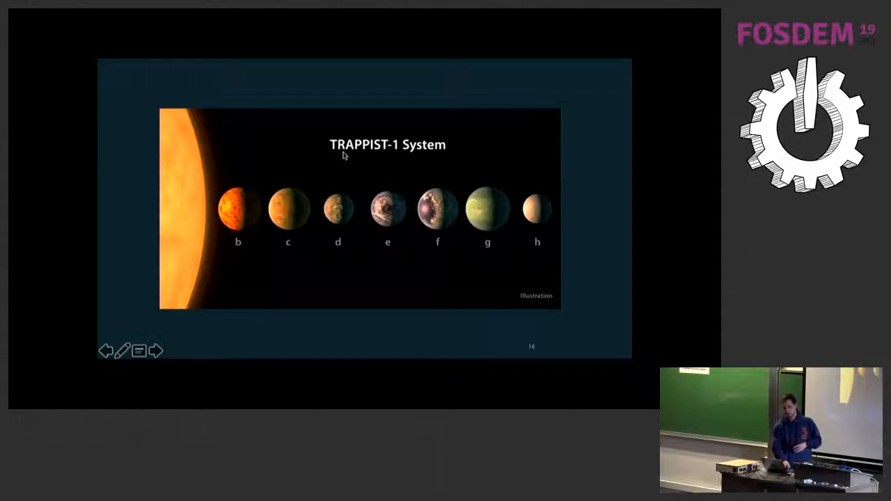
pyautogui.moveTo(410, 160)
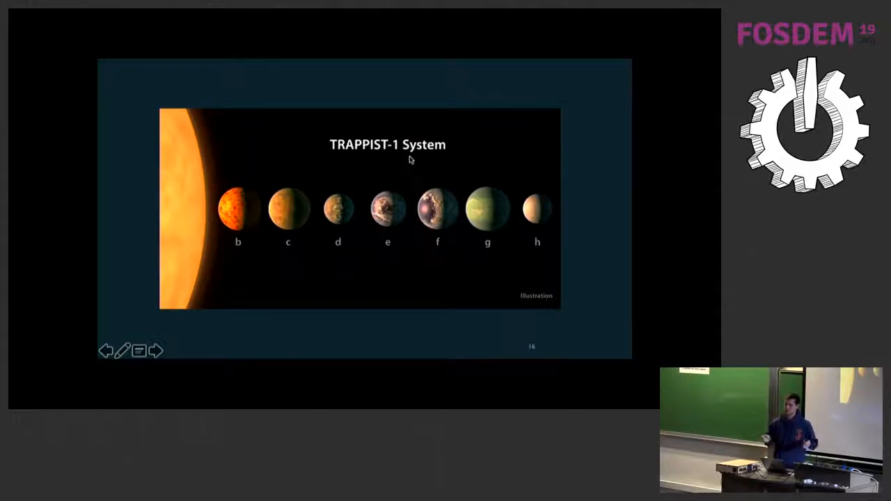
pyautogui.moveTo(431, 161)
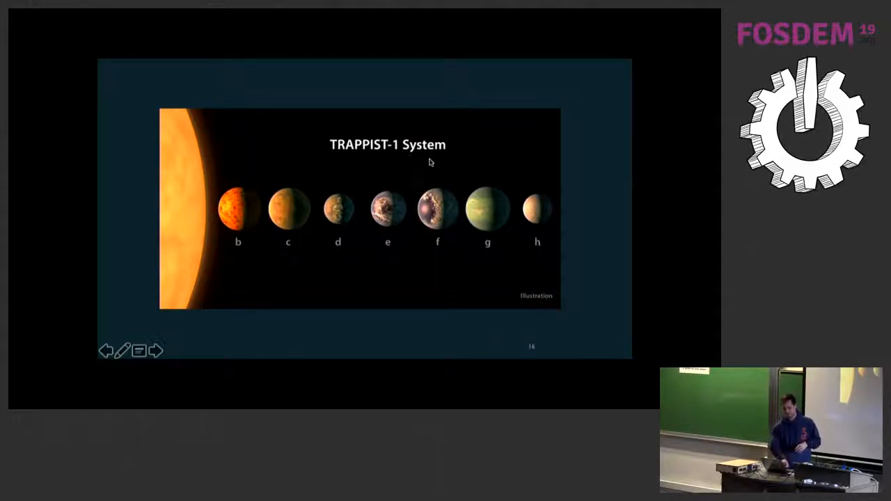
pyautogui.moveTo(590, 170)
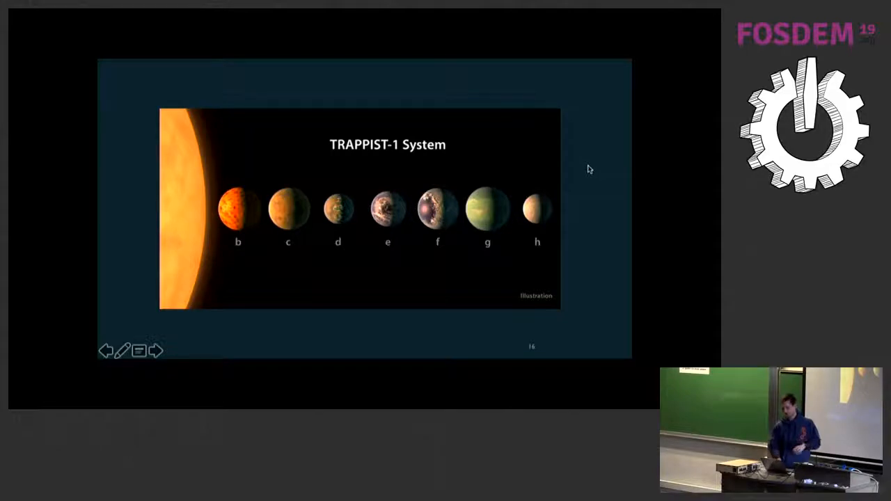
pyautogui.moveTo(613, 249)
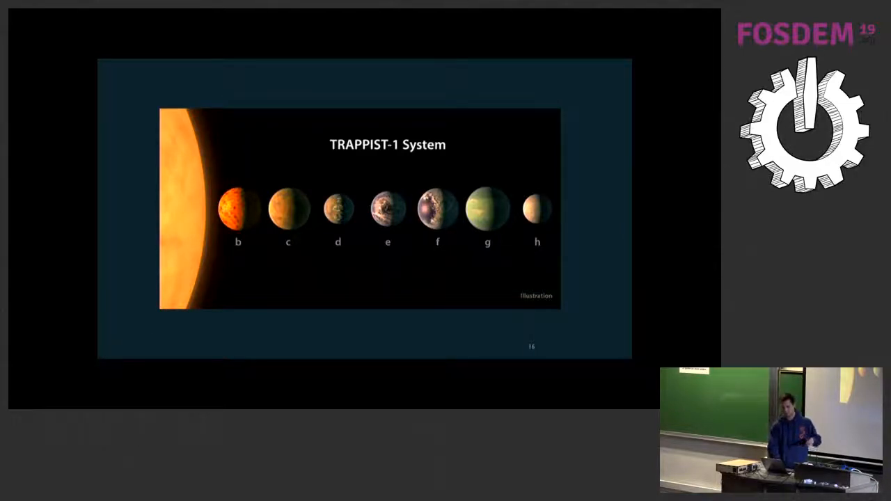
pyautogui.moveTo(554, 309)
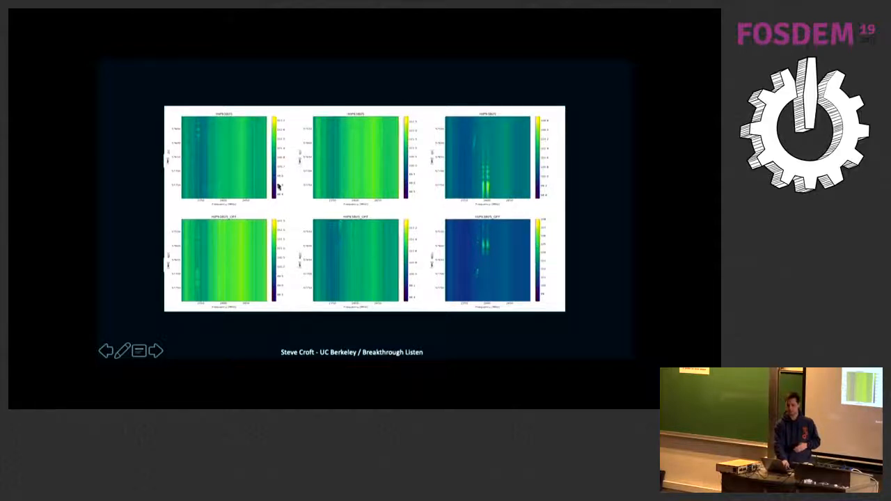
pyautogui.moveTo(254, 253)
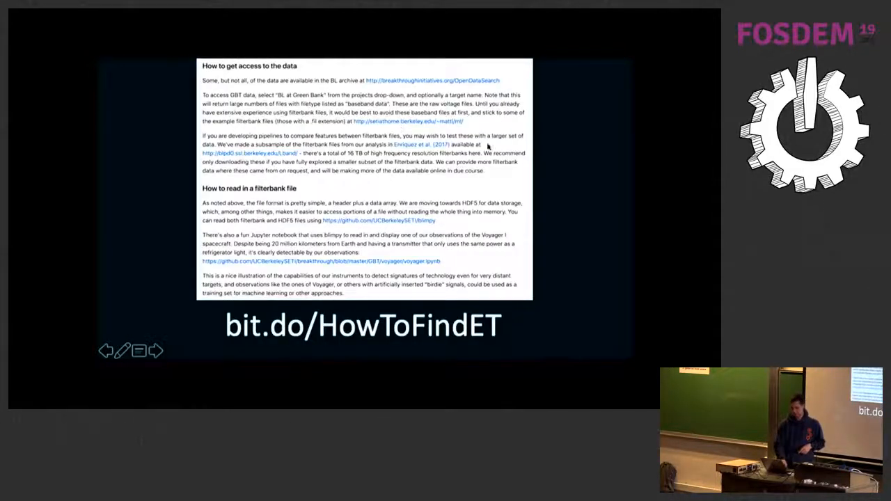
pyautogui.moveTo(529, 170)
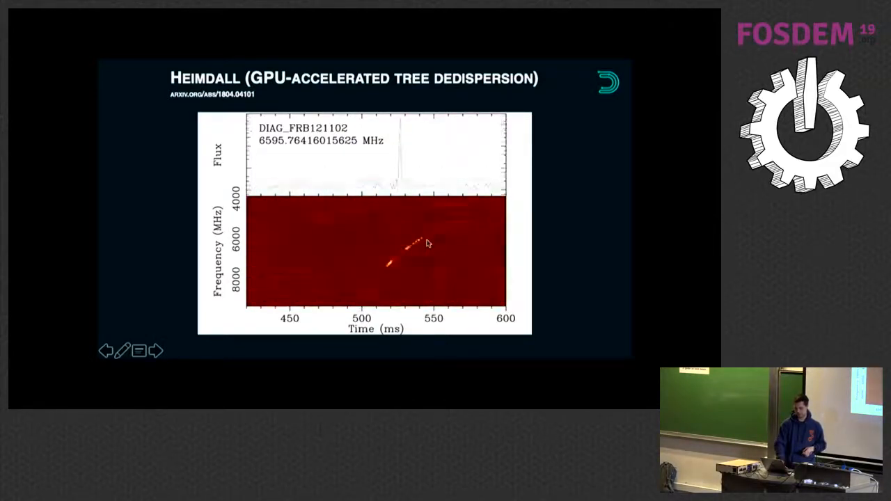
# Advance to the Gerry Zhang 'BL ML with CNNs' fast radio burst slide
pyautogui.click(156, 351)
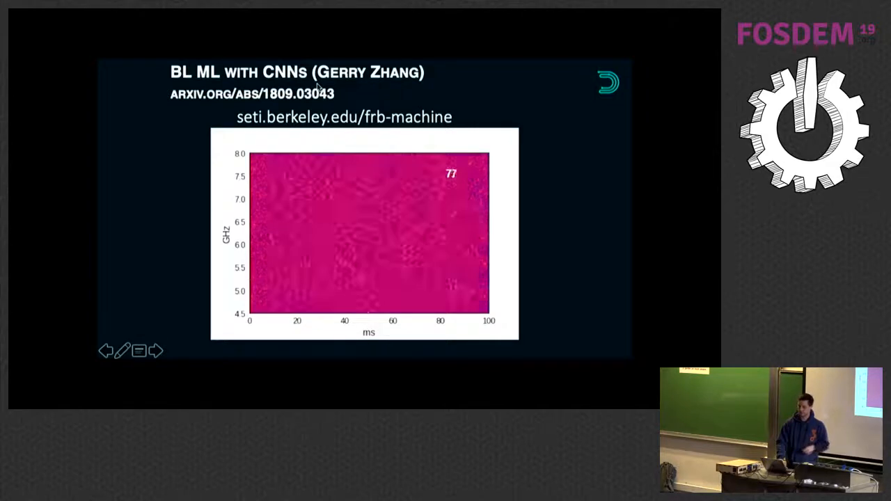
# Advance past the Conv-LSTM anomaly detection slide to the Conclusion slide with dataset links
pyautogui.click(156, 351)
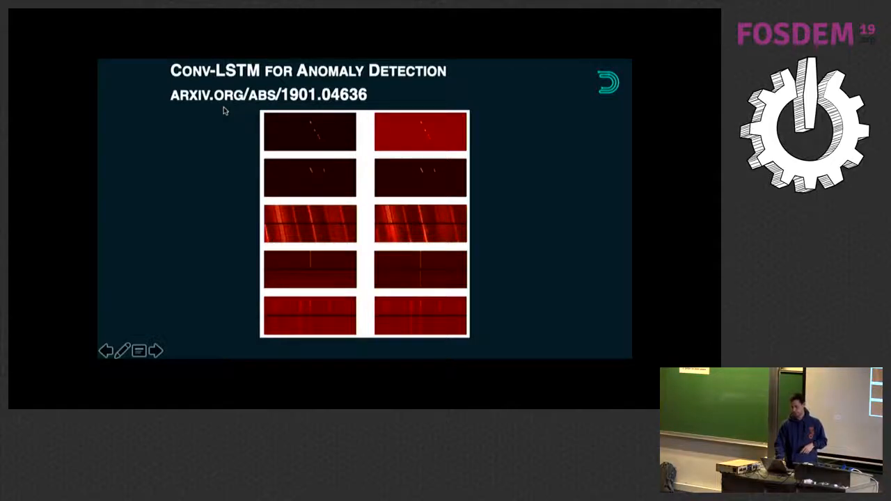
pyautogui.click(156, 351)
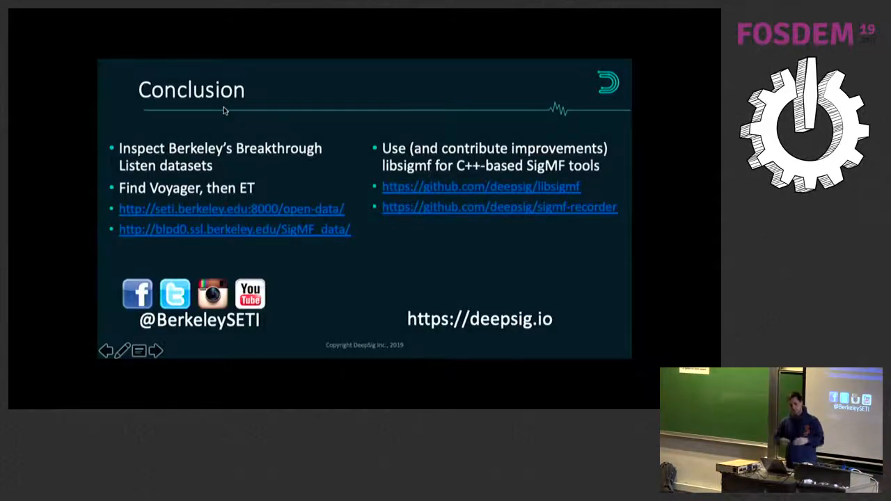